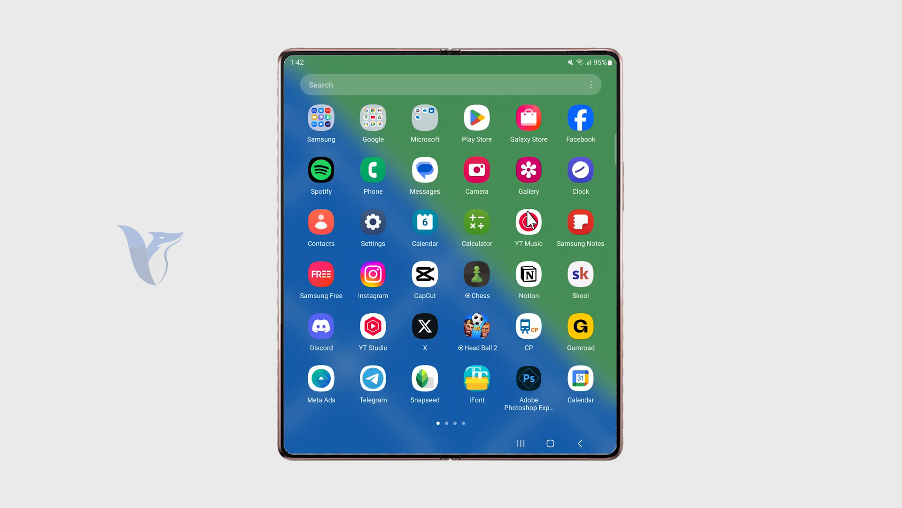
pyautogui.moveTo(456, 191)
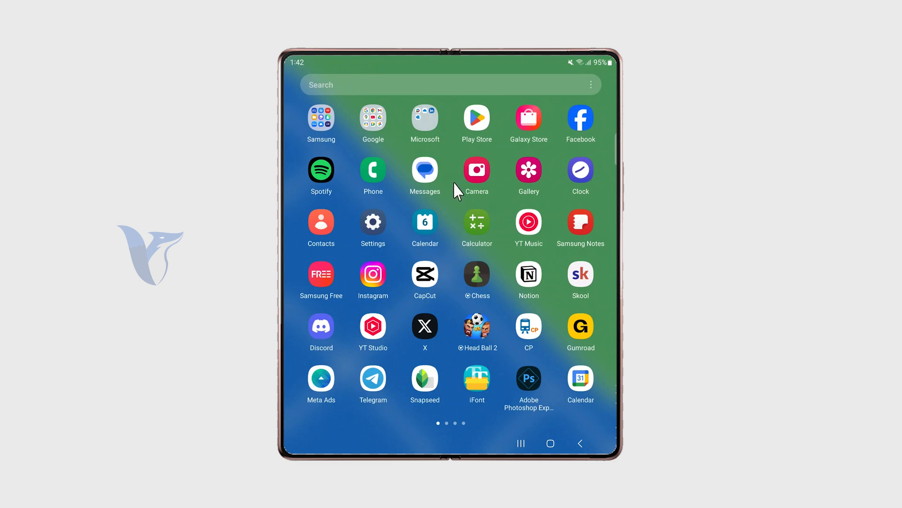
pyautogui.moveTo(459, 197)
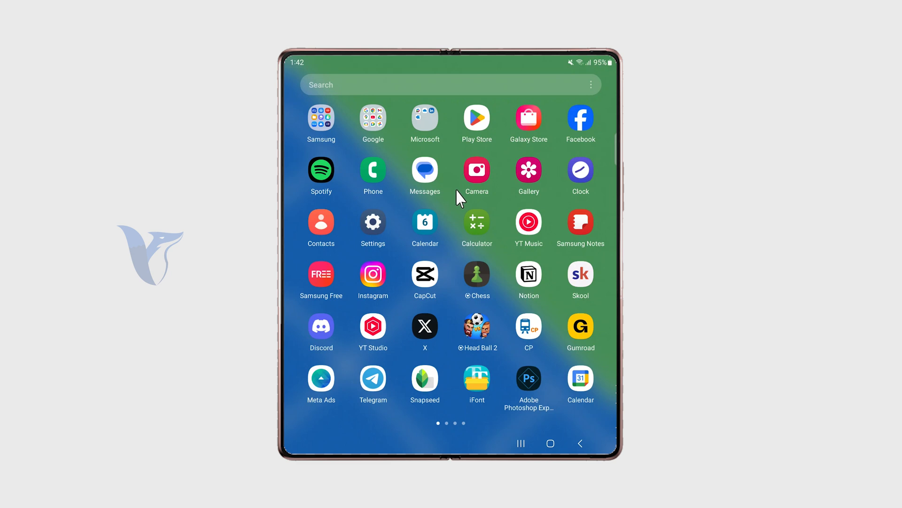
# Step: Page the app drawer to the last screen listing WhatsApp and MacroDroid
pyautogui.hscroll(-3)
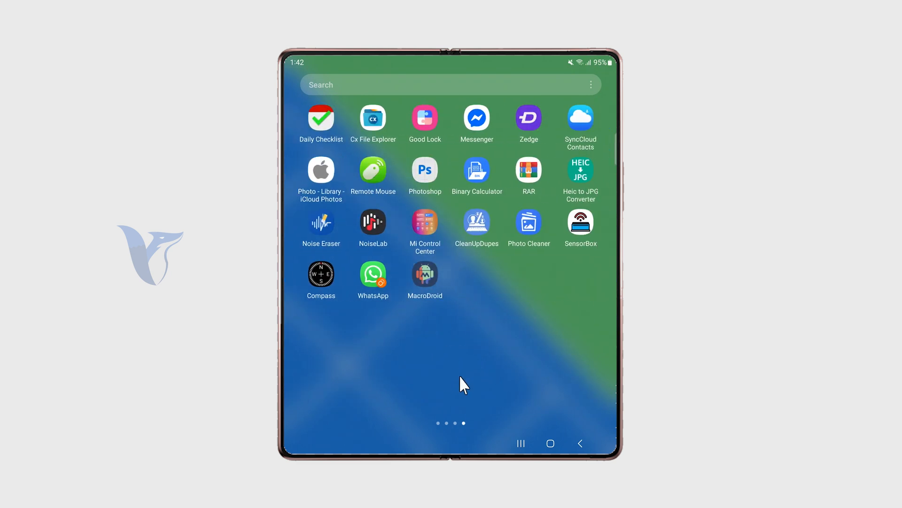
pyautogui.moveTo(497, 333)
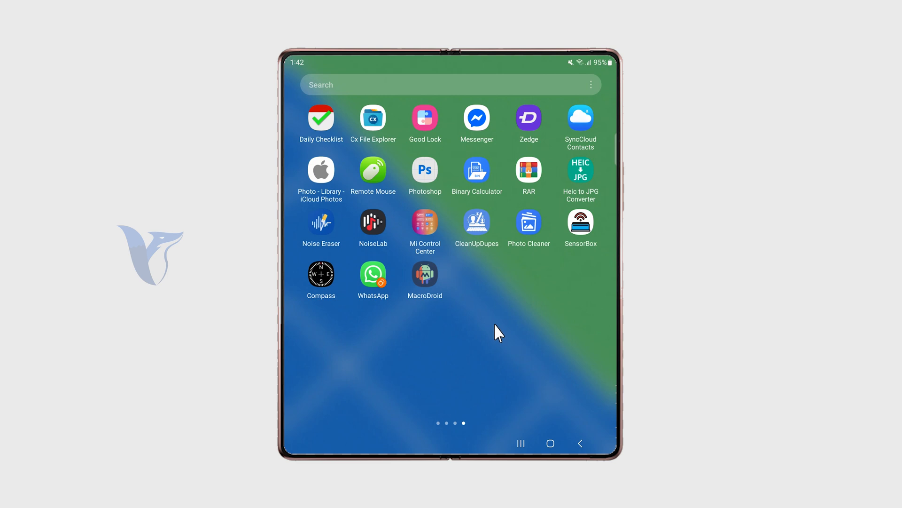
pyautogui.moveTo(567, 256)
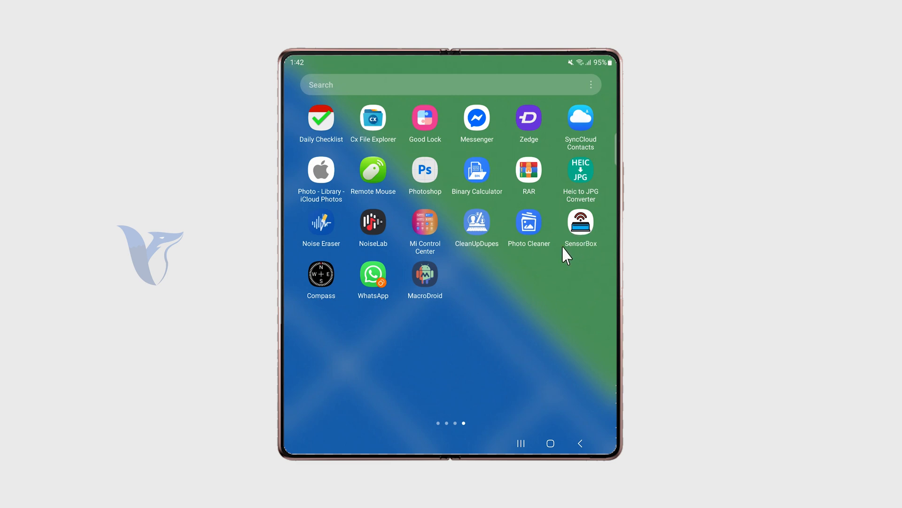
pyautogui.moveTo(578, 231)
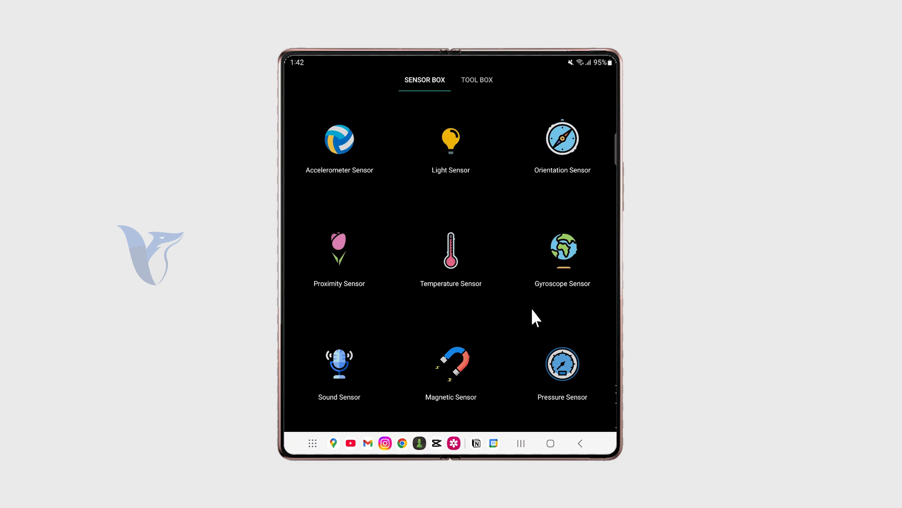
pyautogui.moveTo(432, 366)
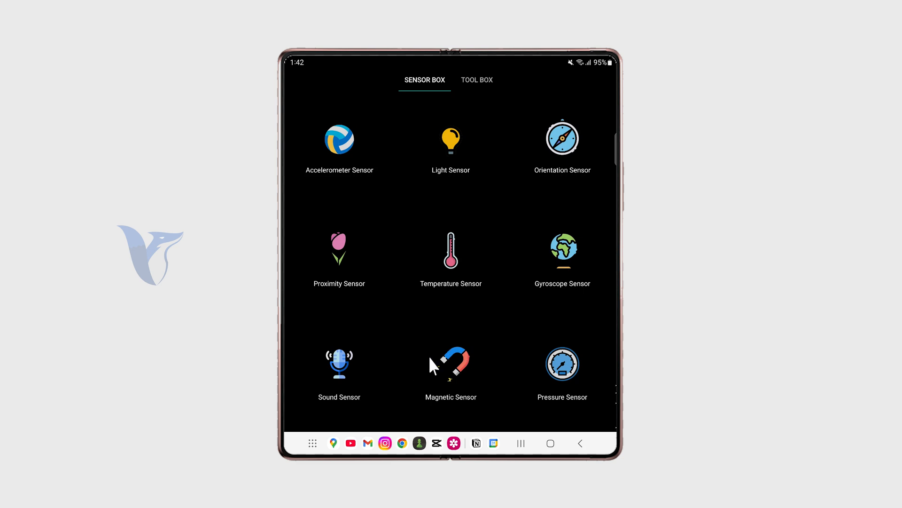
# Step: Show the Magnetic Sensor screen with live X, Y, Z readings and 69.39 µT magnitude
pyautogui.click(450, 364)
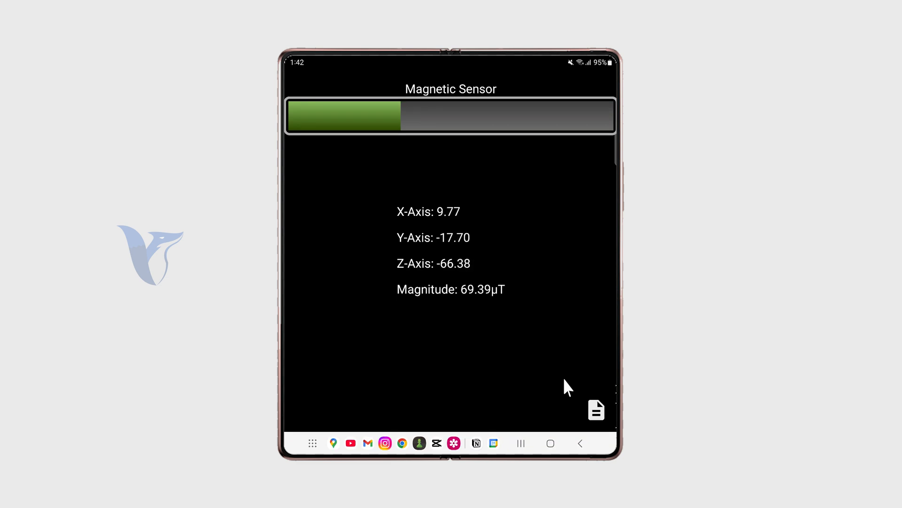
pyautogui.moveTo(502, 338)
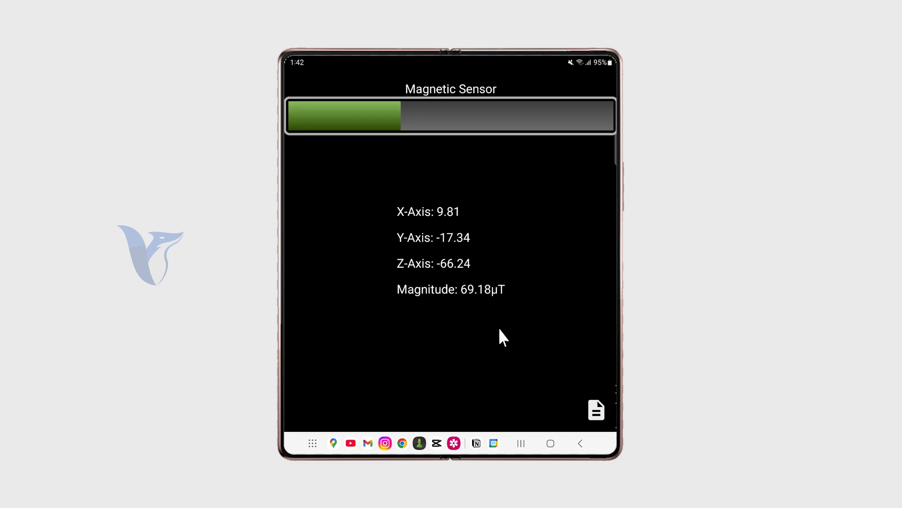
pyautogui.moveTo(467, 328)
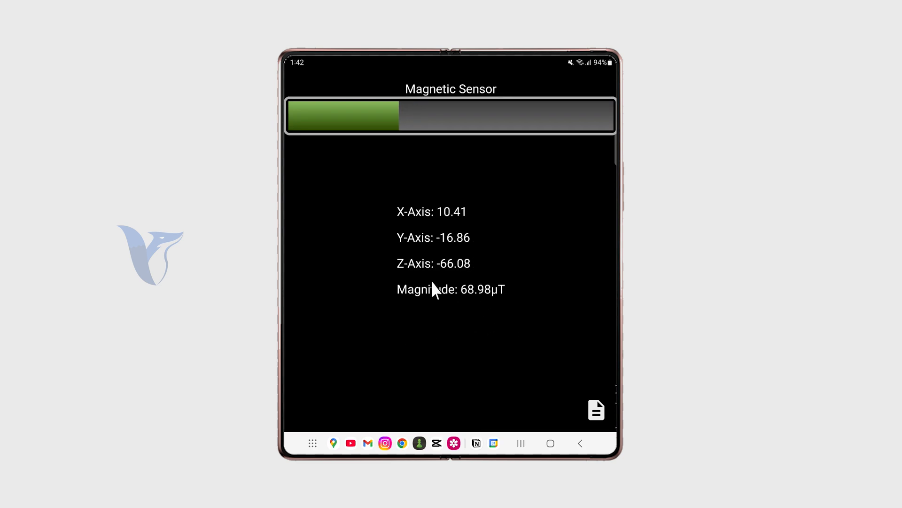
pyautogui.moveTo(507, 384)
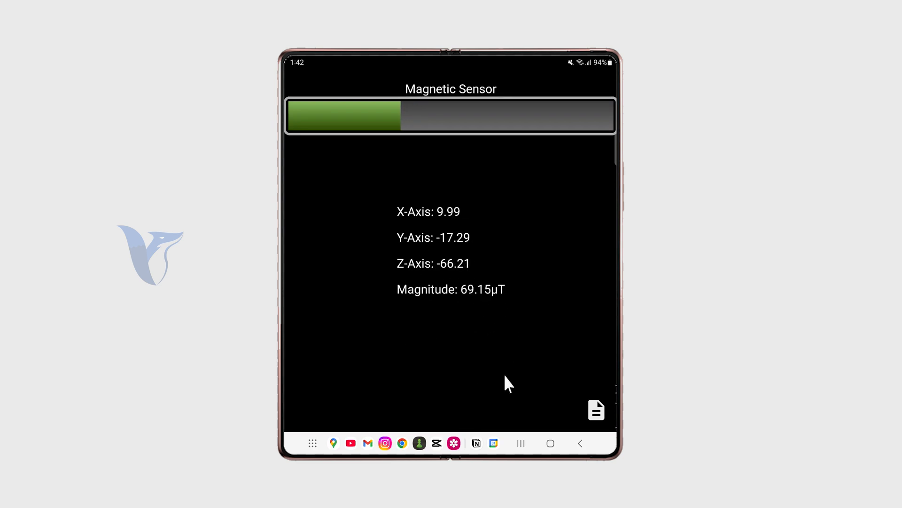
pyautogui.moveTo(556, 442)
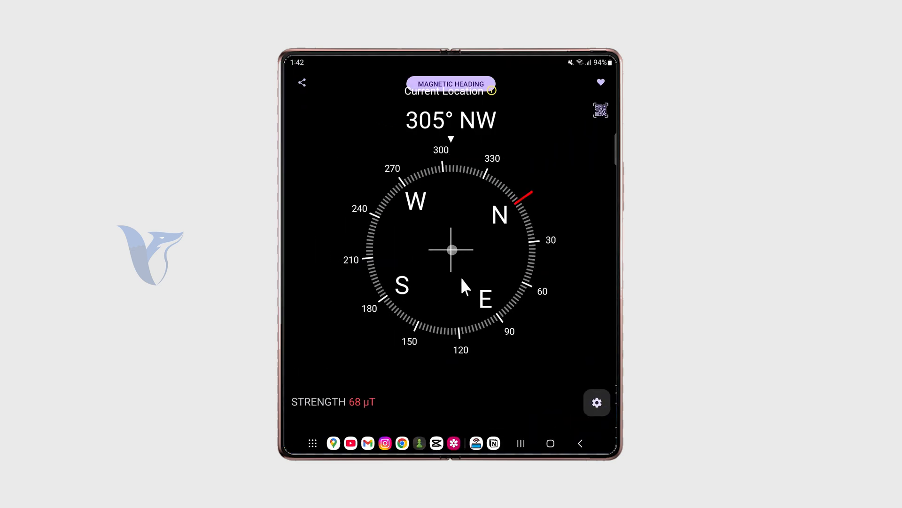
pyautogui.moveTo(518, 314)
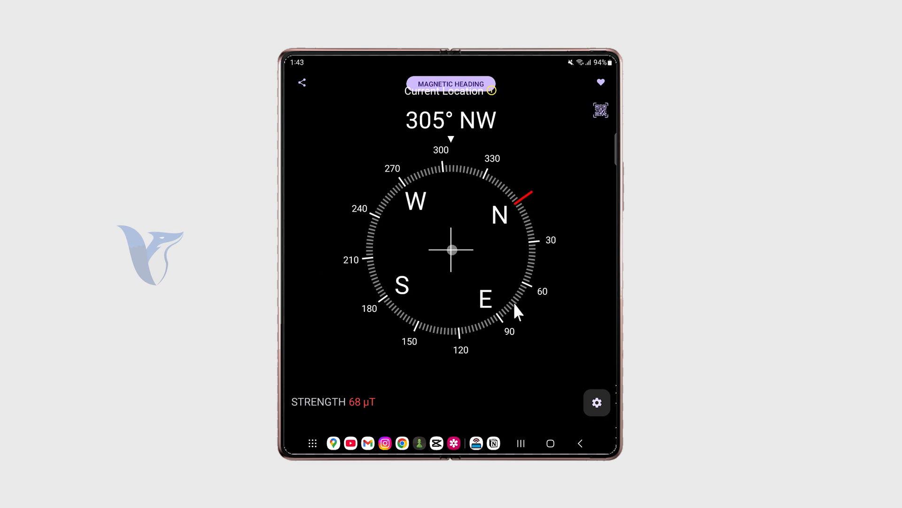
pyautogui.moveTo(567, 271)
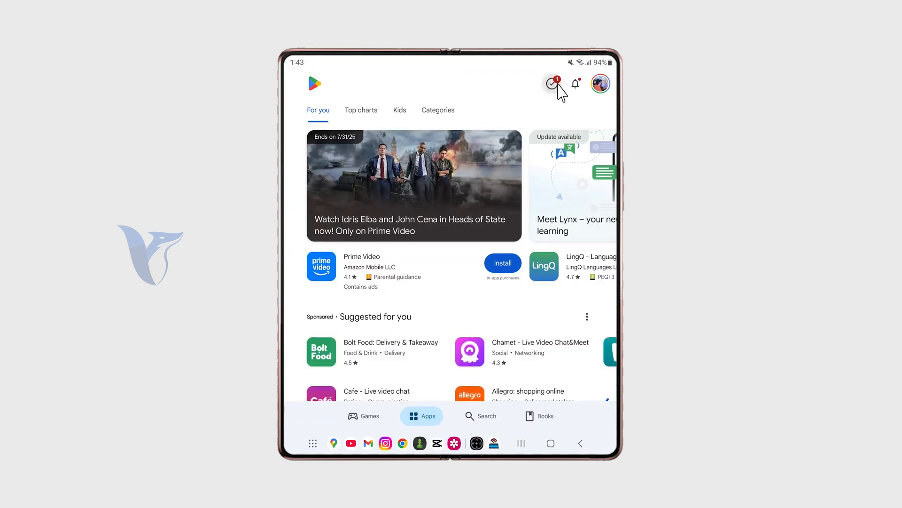
# Step: Rerun the recent 'compass' search in the Play Store
pyautogui.click(481, 416)
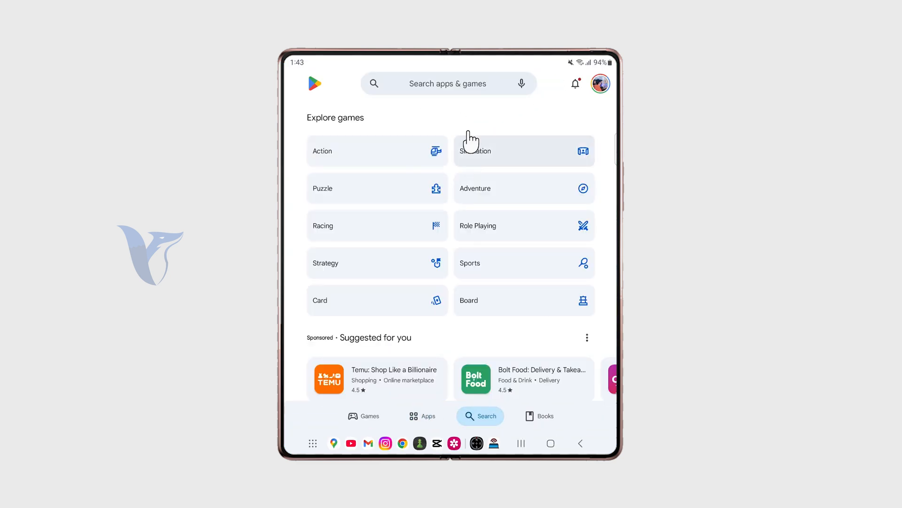
pyautogui.click(448, 83)
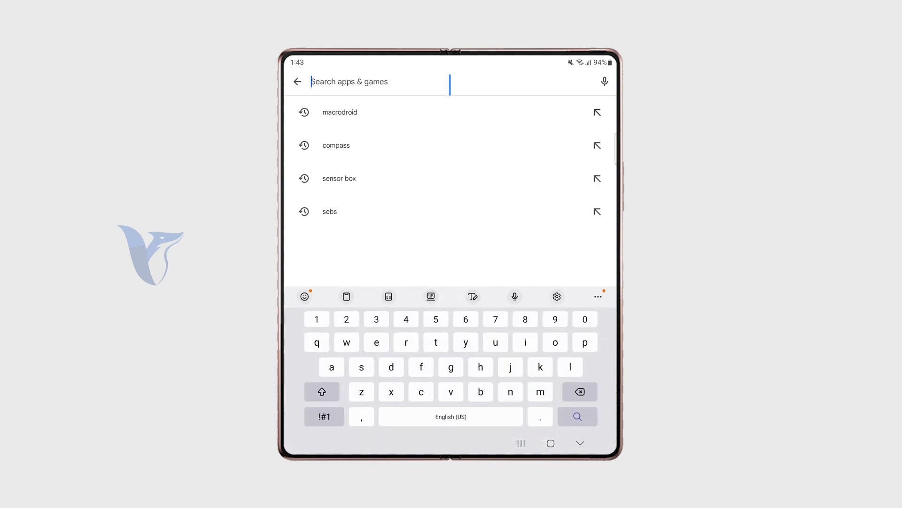
pyautogui.click(336, 145)
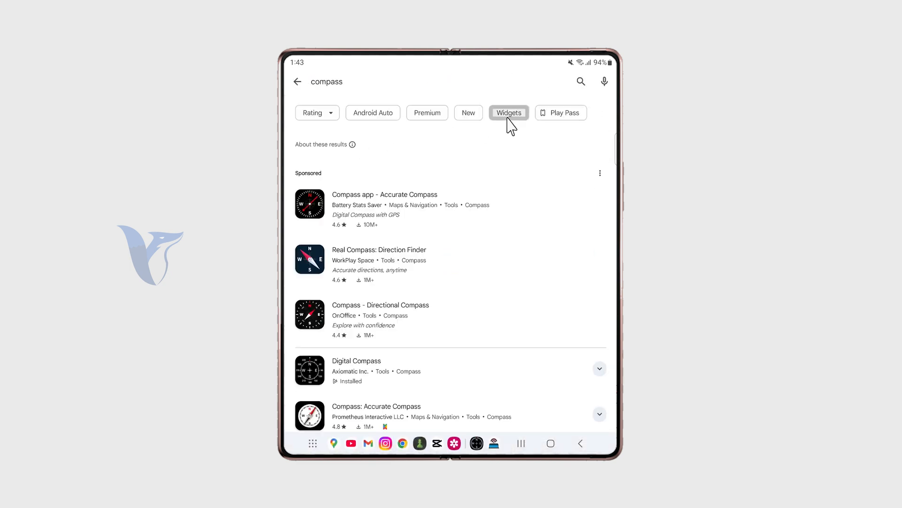
# Step: Briefly view the Compass: Accurate Compass listing and return to the results list
pyautogui.scroll(-3)
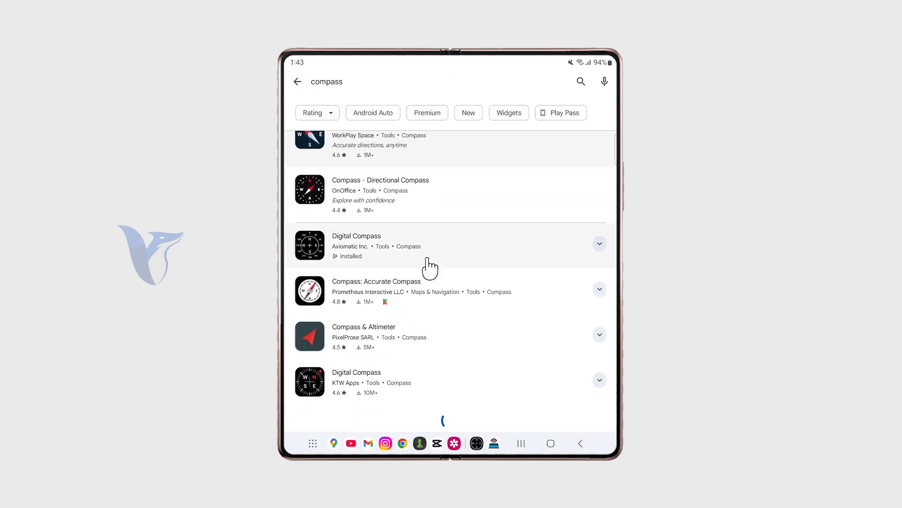
pyautogui.click(376, 281)
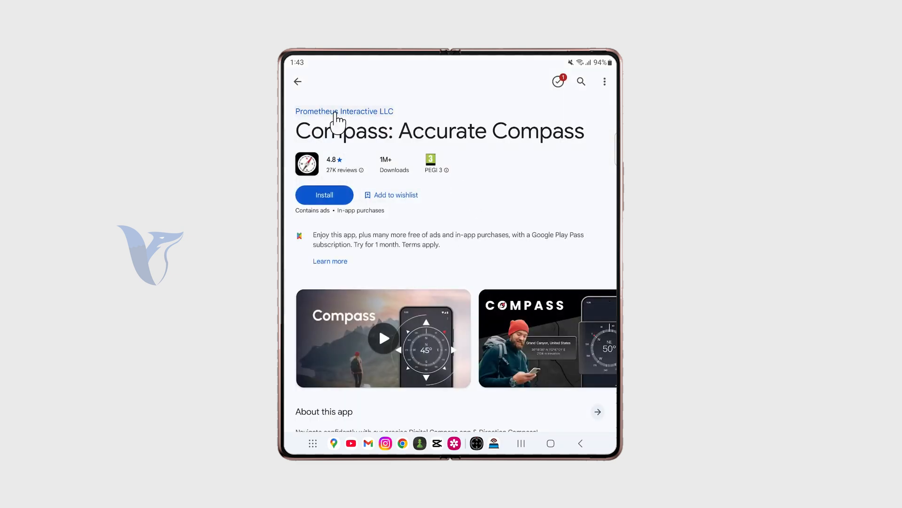
pyautogui.click(298, 81)
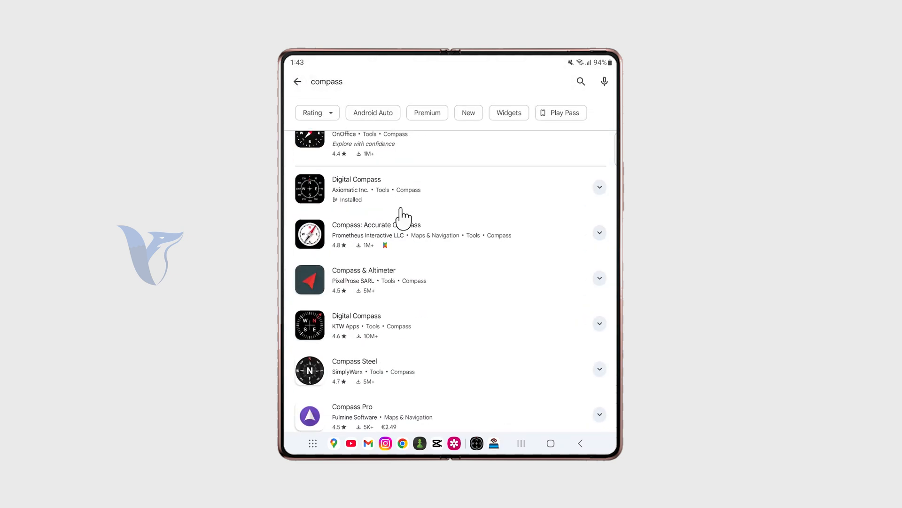